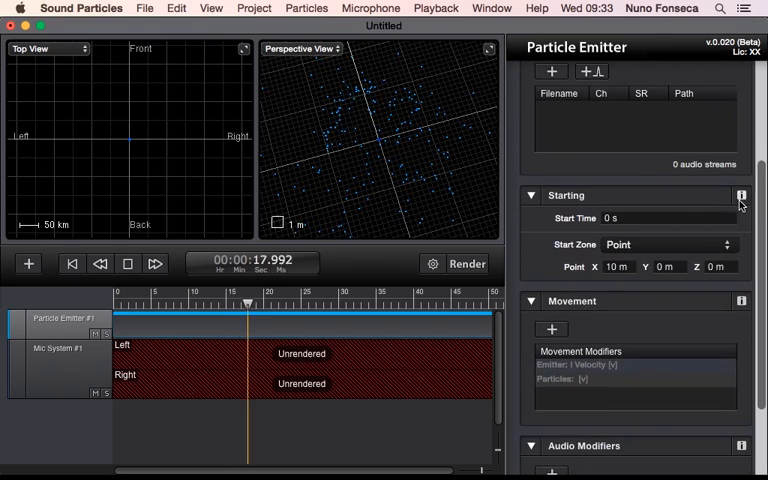
Step: Open the Help menu to show Website, Tutorial Videos, Request Feature, Give Feedback and Support
click(740, 195)
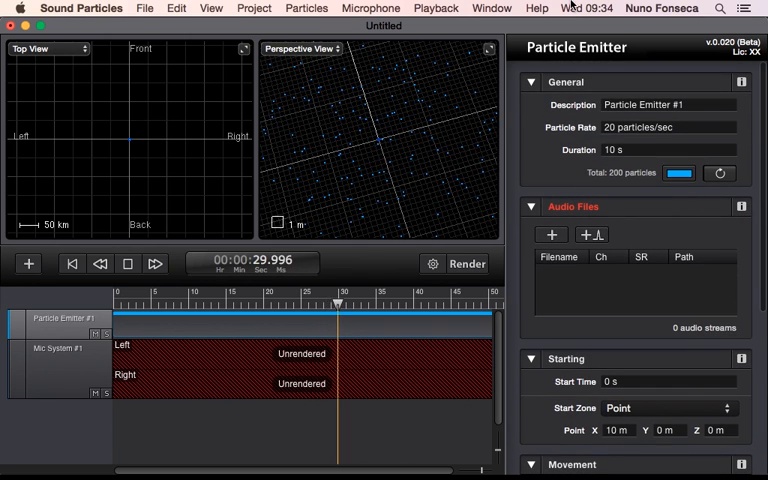
click(528, 11)
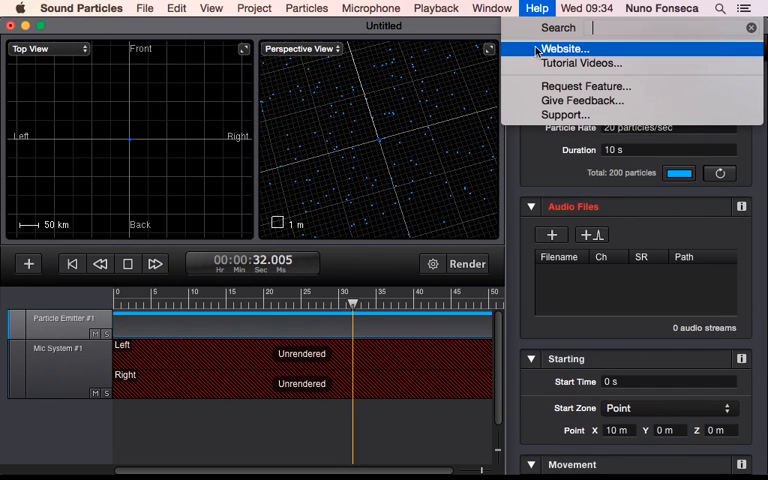
mouse_move(595, 100)
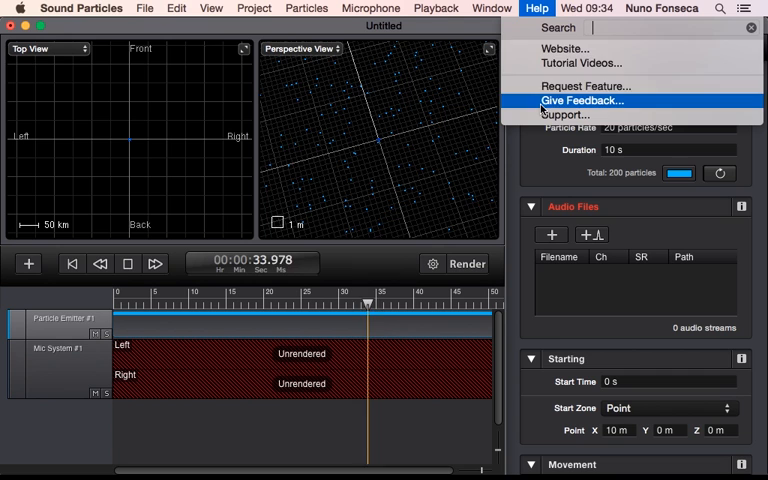